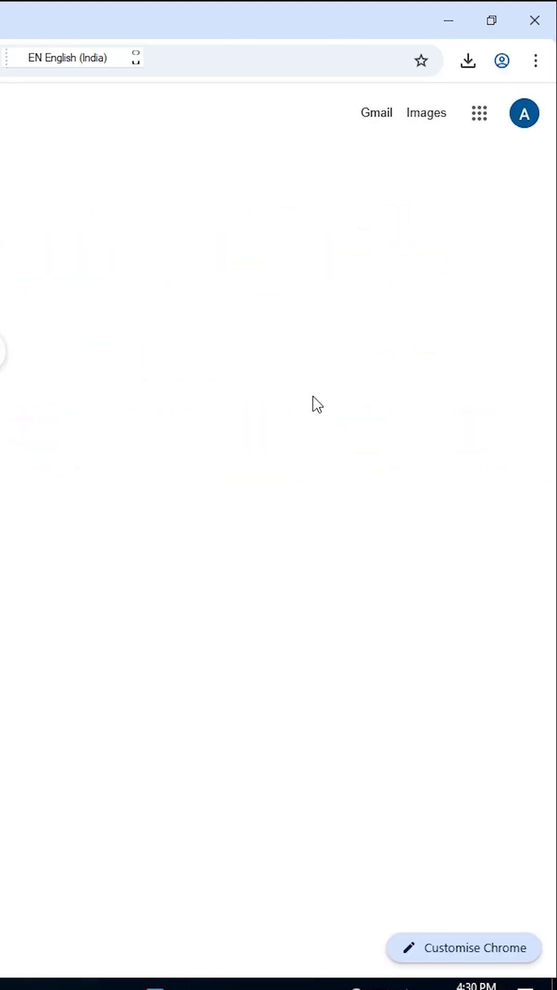
- Open Google Drive from the Google apps grid on the new tab page
left_click(478, 113)
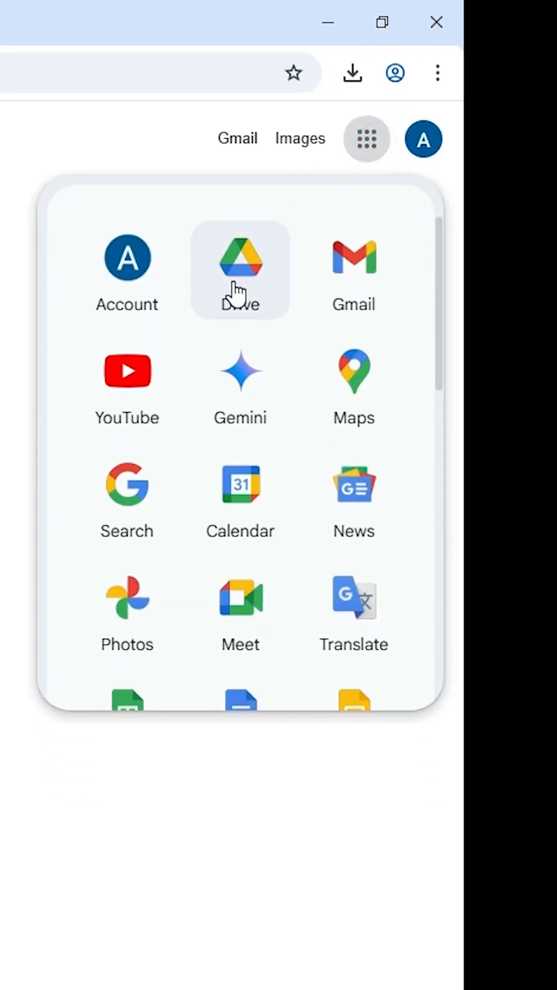
left_click(240, 268)
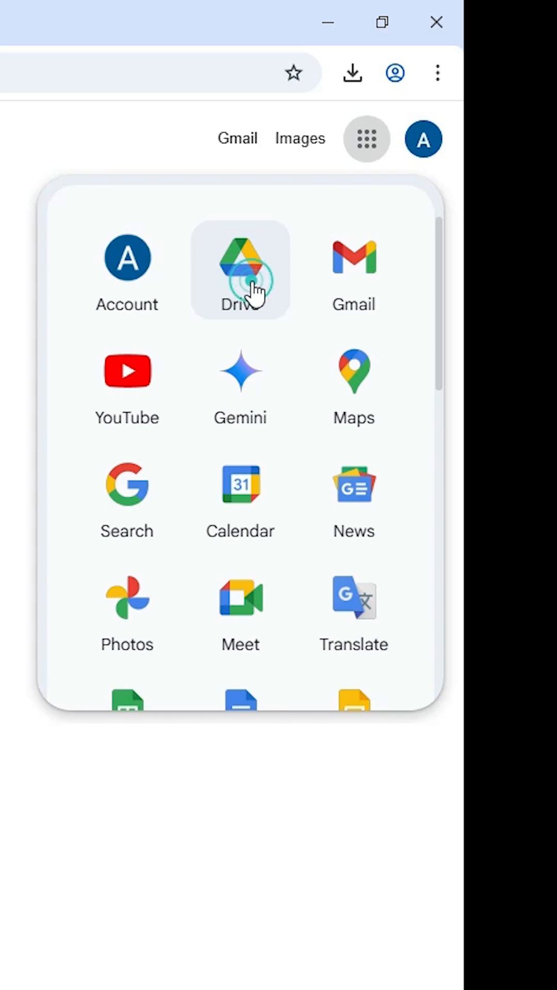
left_click(240, 269)
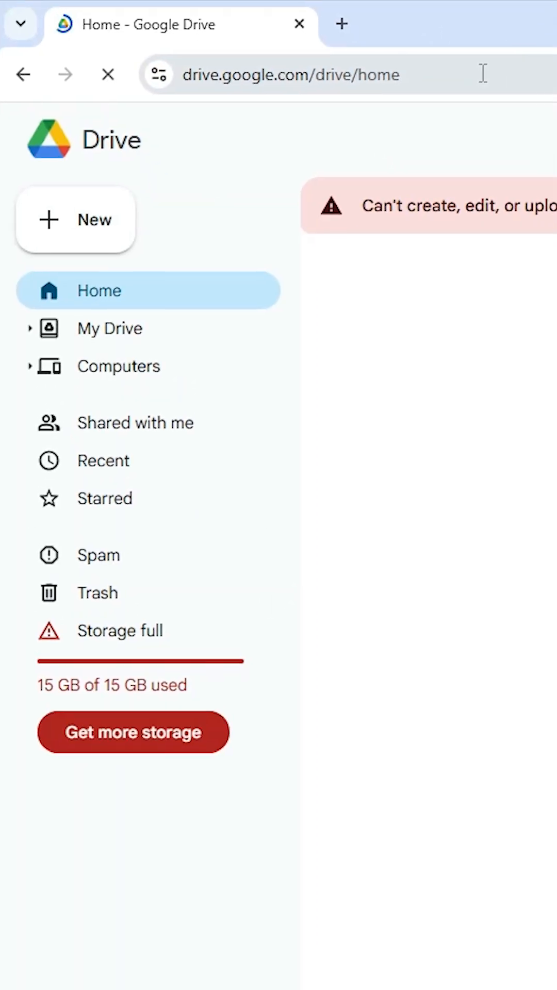
- Open Chrome's three-dot main menu over the Drive home page
left_click(429, 116)
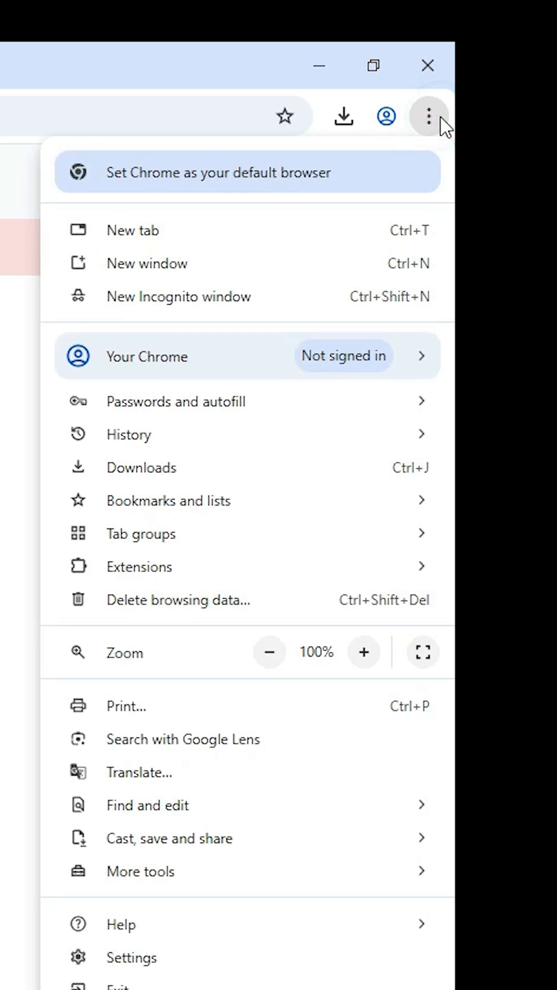
- Choose Install page as app under Cast, save and share for the Drive page
left_click(168, 837)
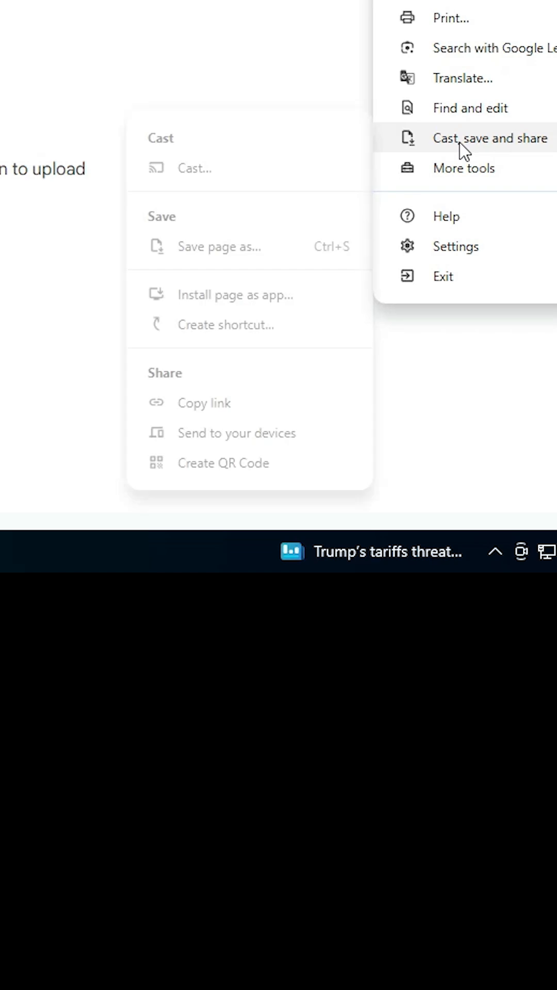
mouse_move(241, 297)
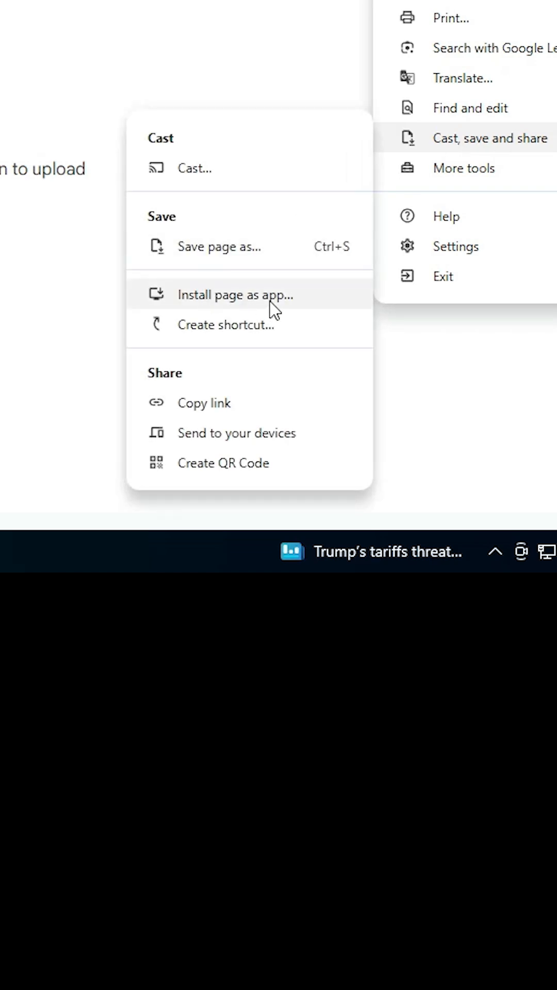
mouse_move(470, 108)
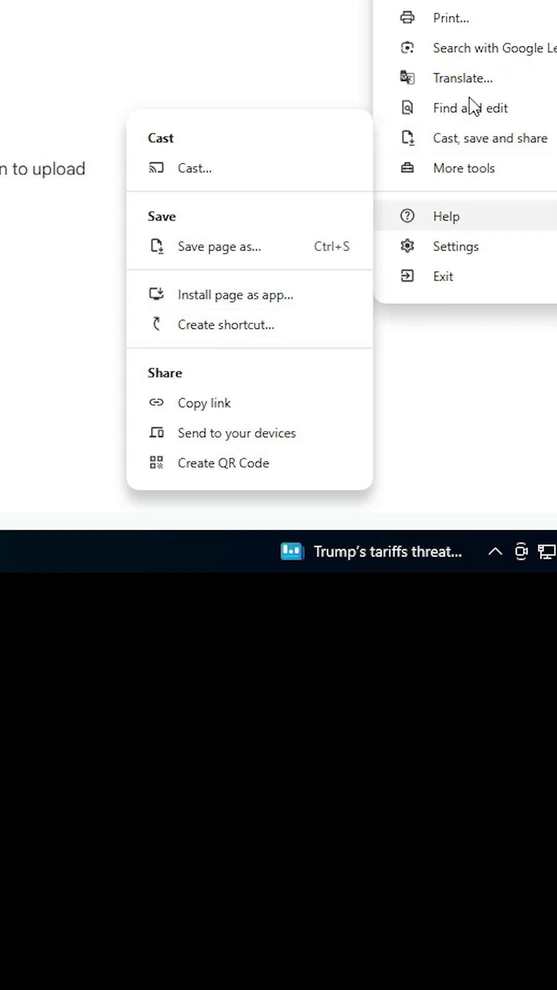
mouse_move(473, 138)
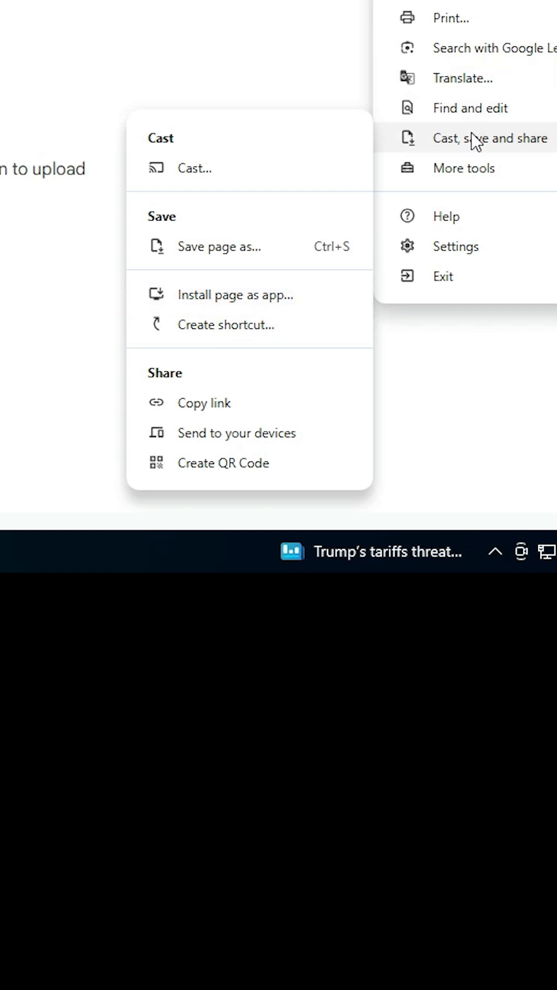
mouse_move(522, 144)
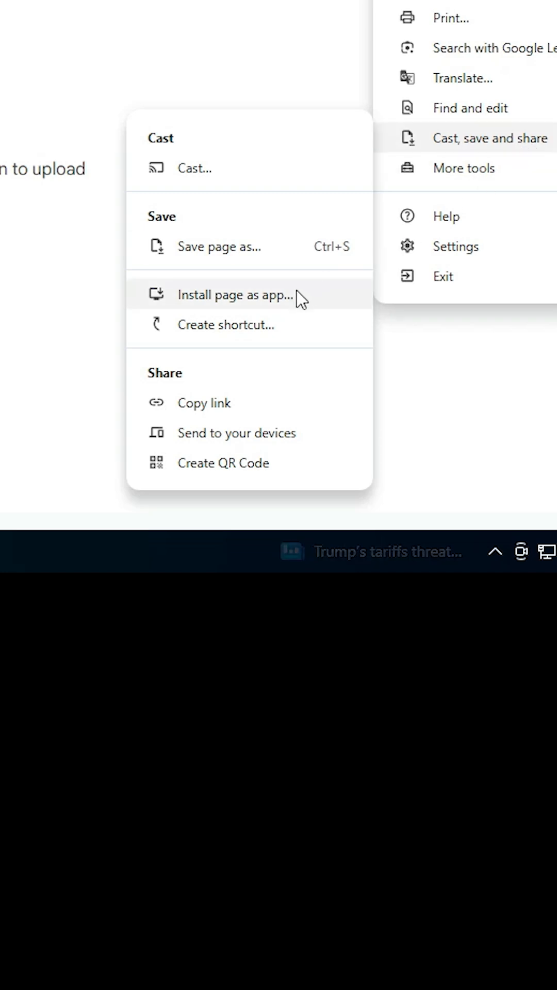
left_click(235, 295)
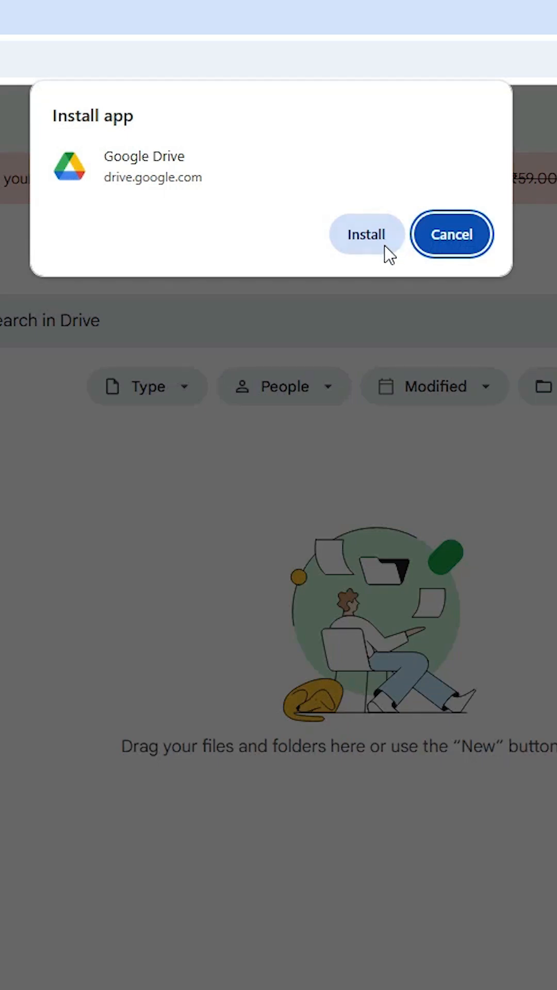
- Confirm installing Google Drive as an app and launch it from the Start menu's Recently added
left_click(366, 234)
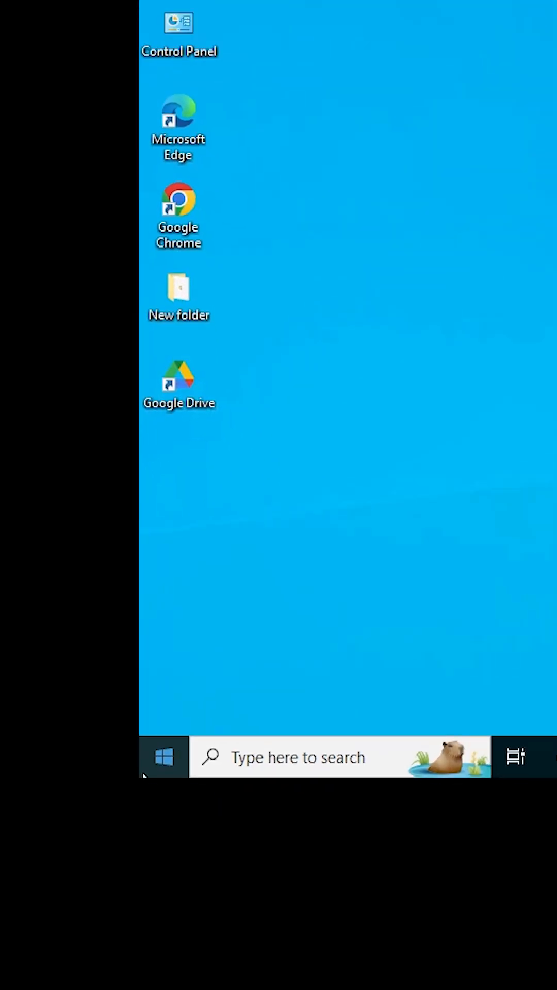
left_click(162, 756)
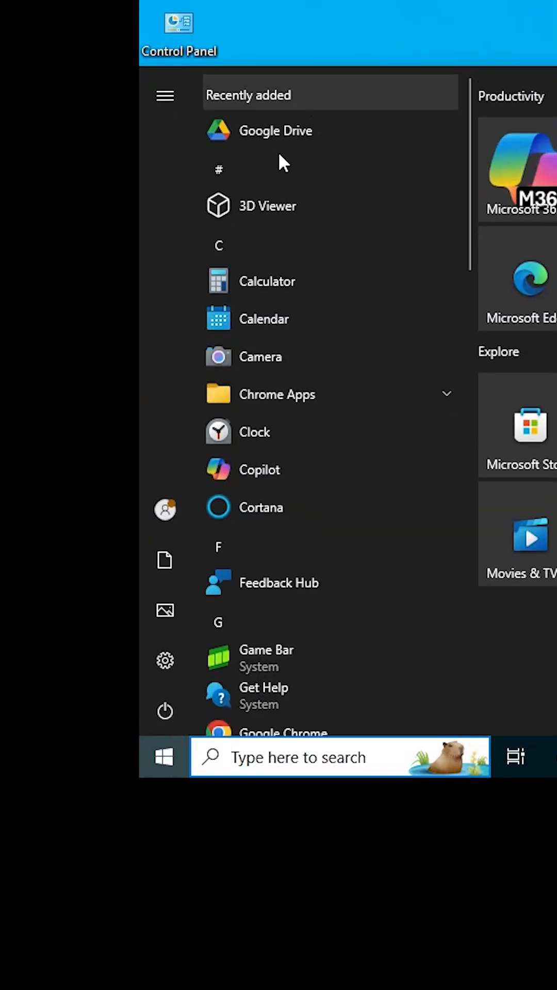
mouse_move(341, 131)
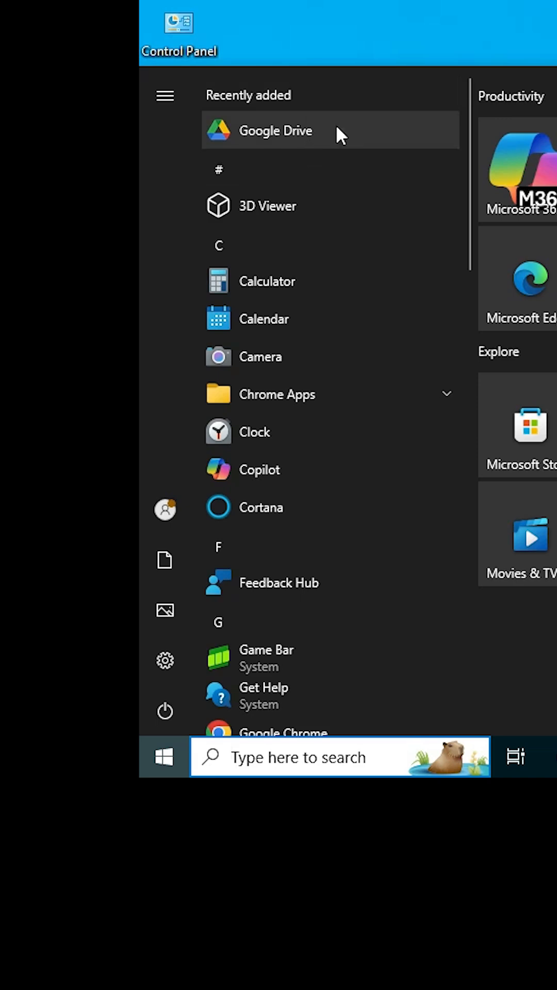
left_click(275, 130)
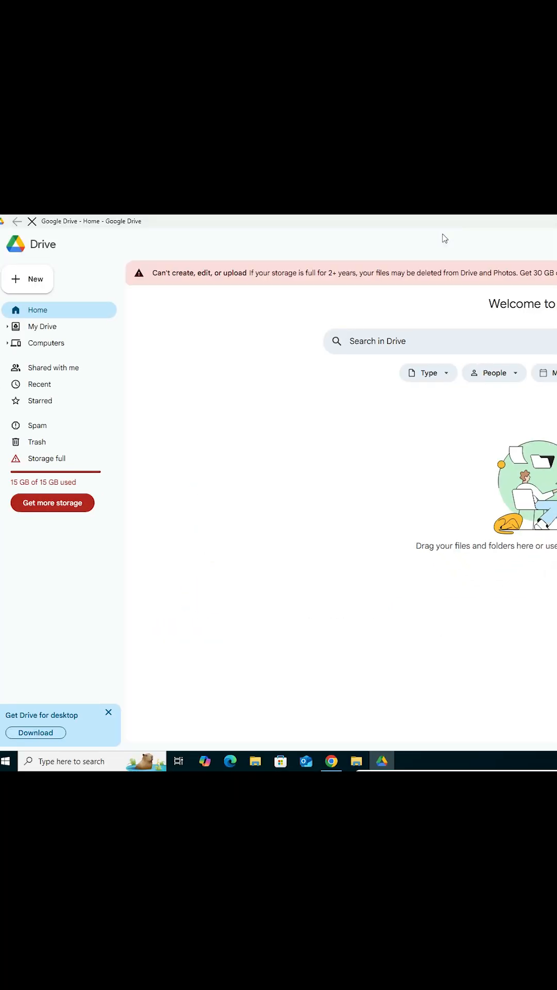